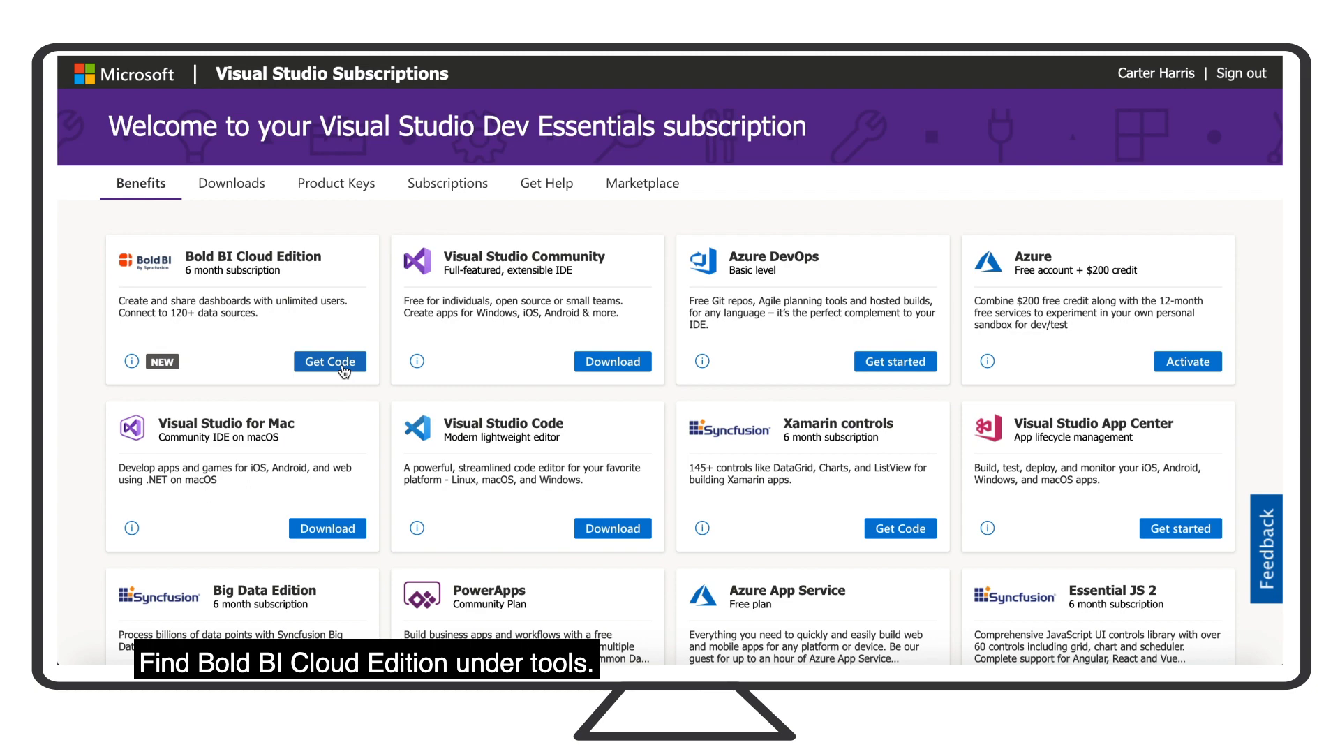
Step: Get the Bold BI Cloud Edition coupon code and proceed to activate it
click(329, 360)
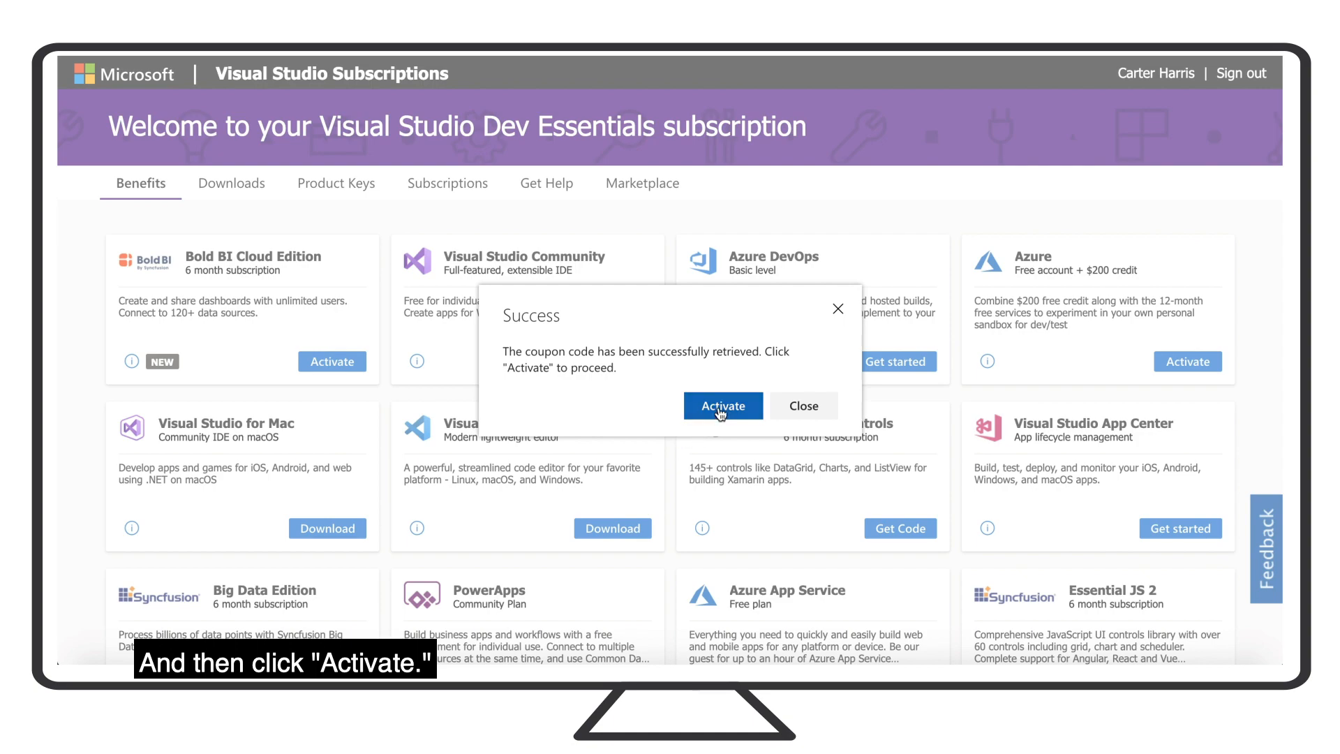
click(722, 404)
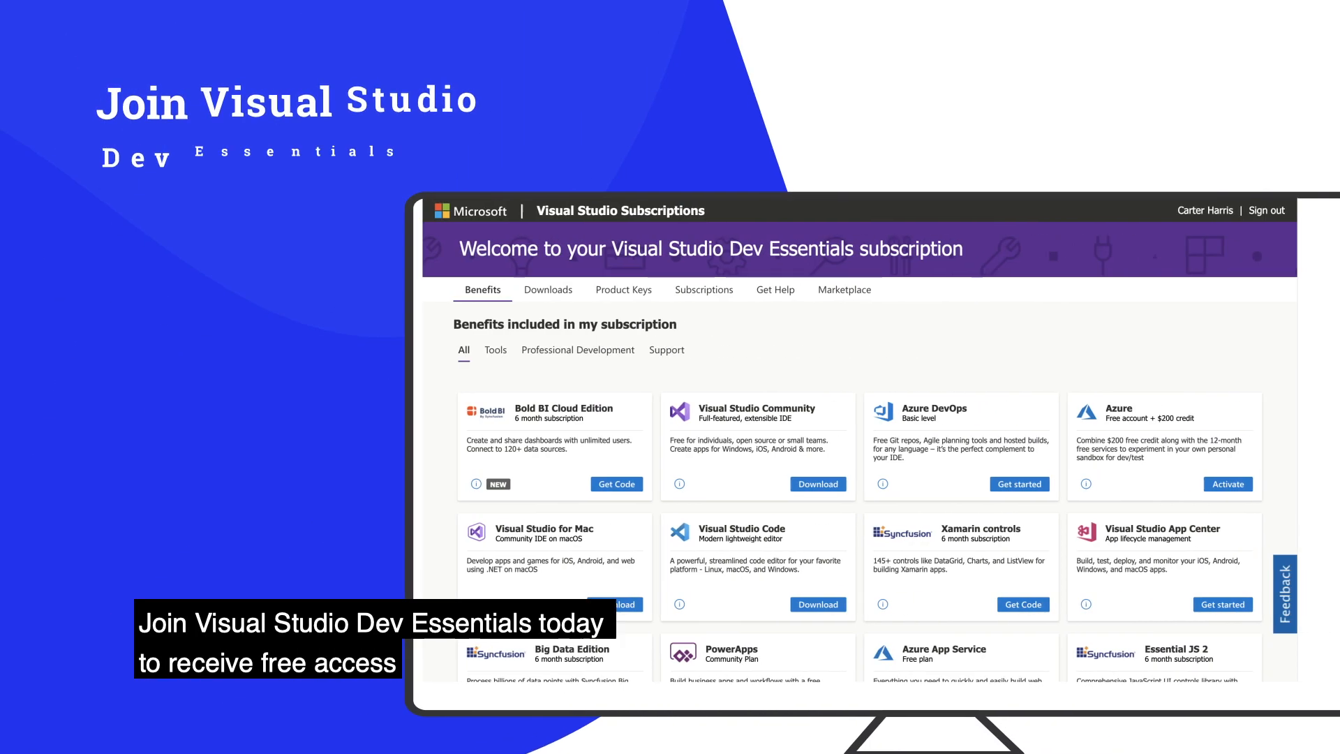